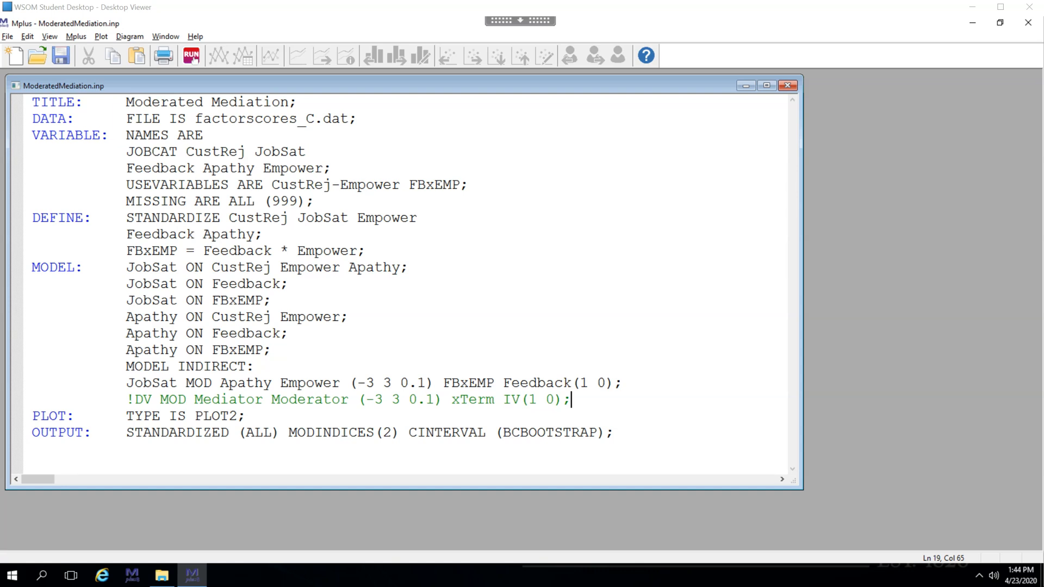
{"action": "mouse_move", "coordinate": [604, 578]}
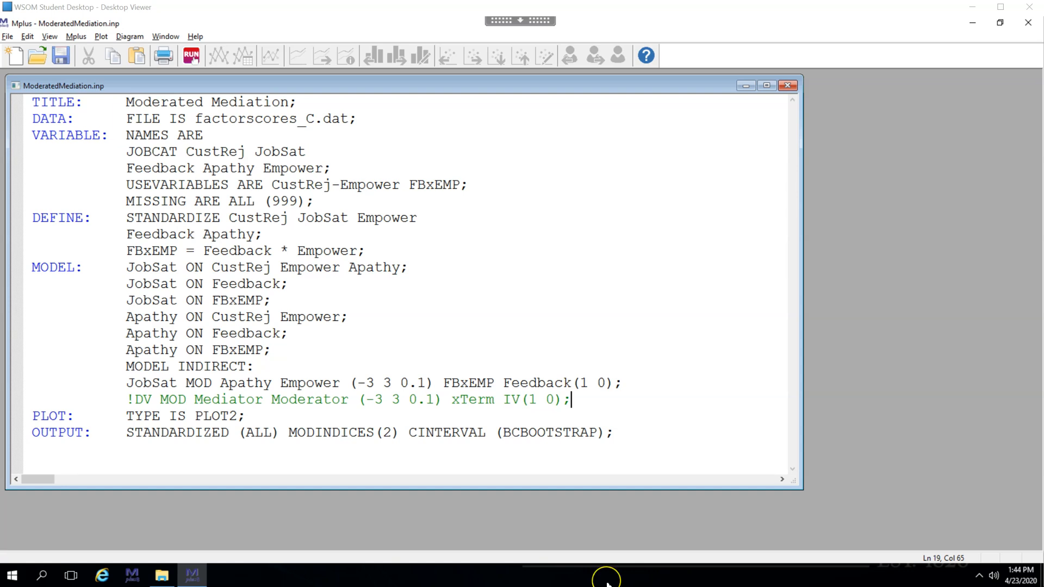
{"action": "mouse_move", "coordinate": [604, 585]}
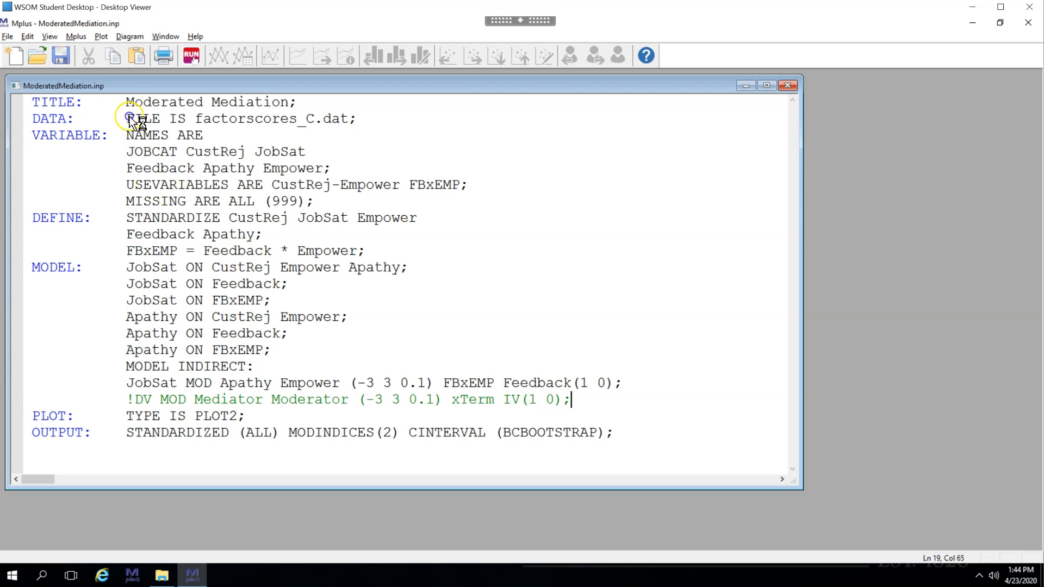
Highlight the FBxEMP interaction definition with Empower and the STANDARDIZE command
{"action": "left_click_drag", "start_coordinate": [126, 118], "coordinate": [203, 218]}
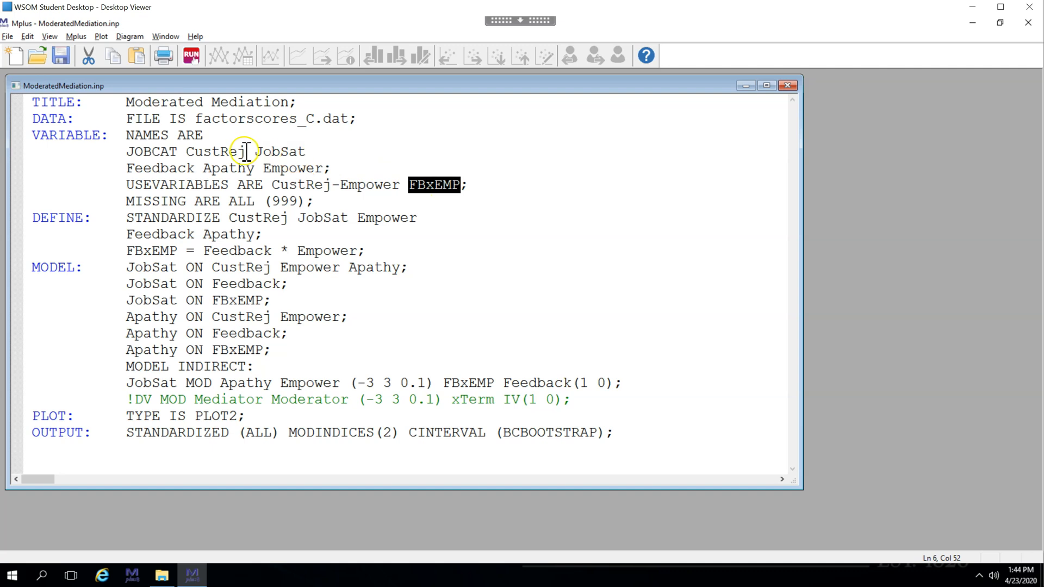
{"action": "mouse_move", "coordinate": [284, 165]}
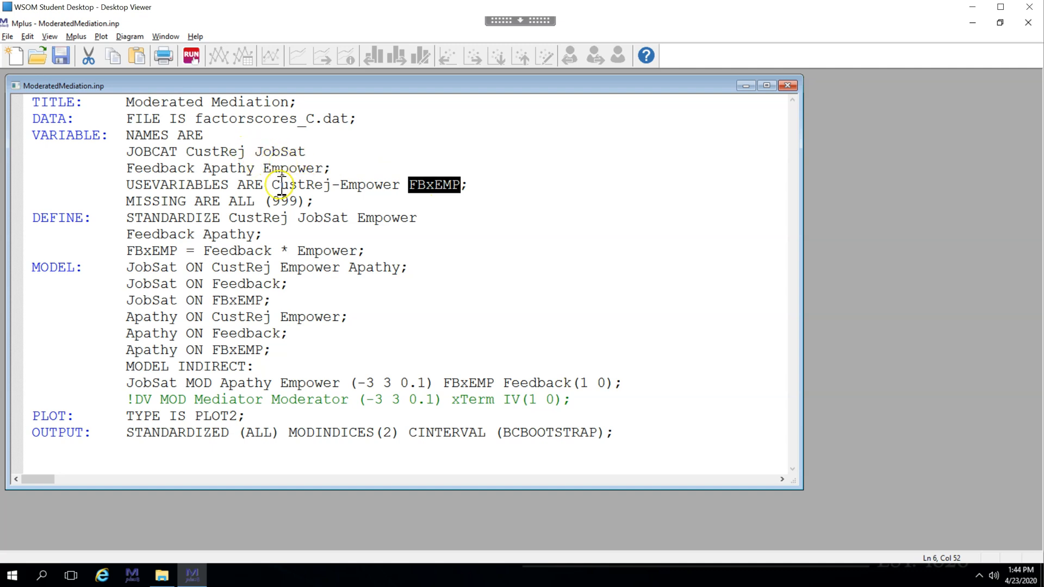
{"action": "double_click", "coordinate": [152, 252]}
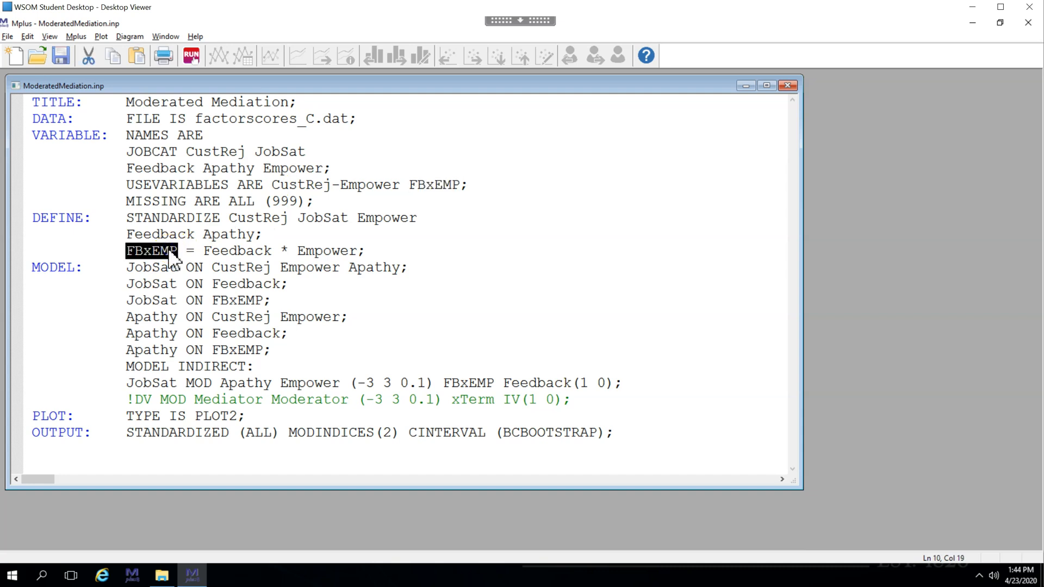
{"action": "double_click", "coordinate": [172, 218]}
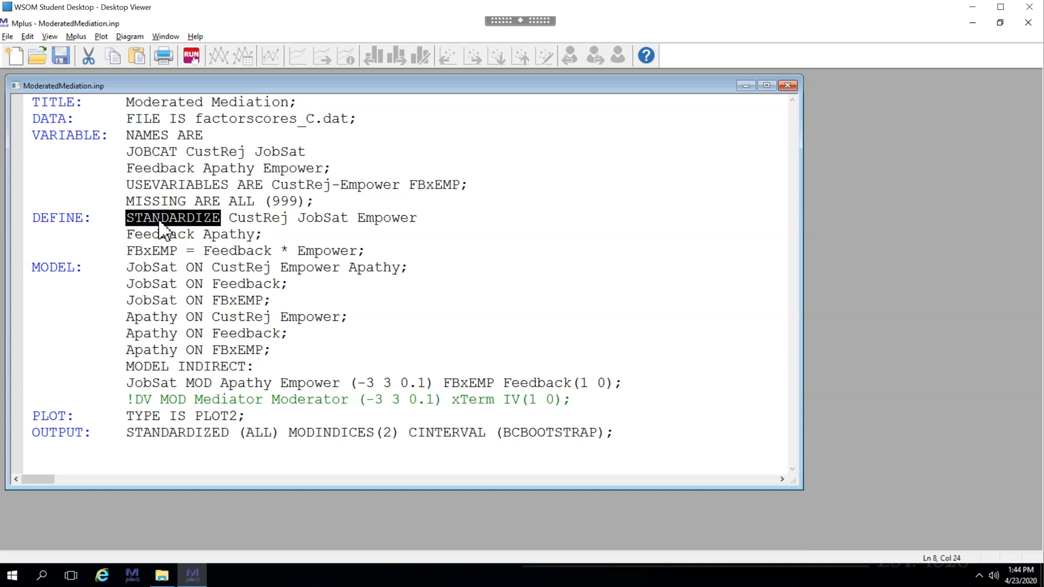
{"action": "double_click", "coordinate": [151, 250]}
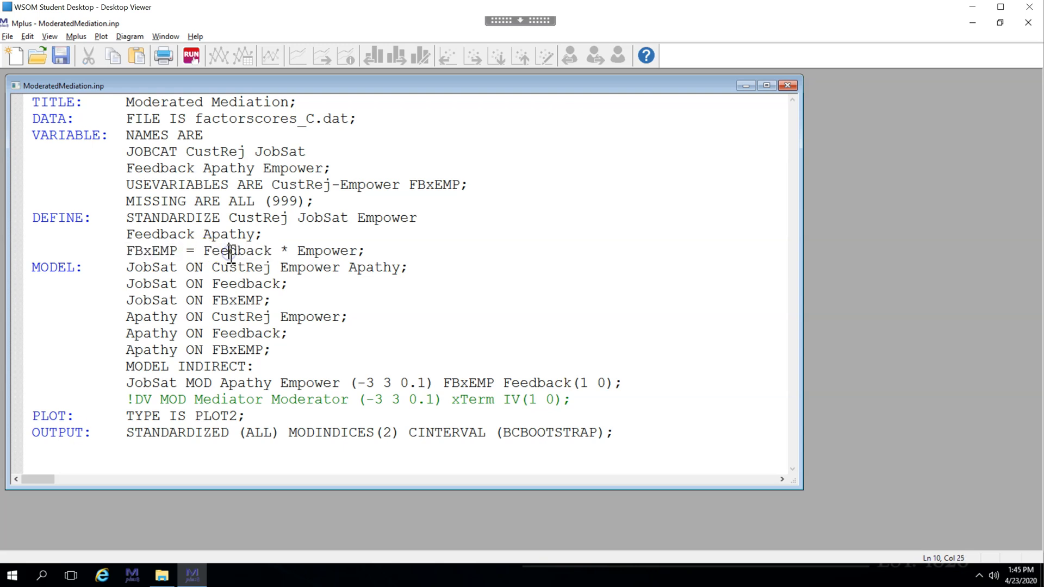
{"action": "double_click", "coordinate": [237, 251]}
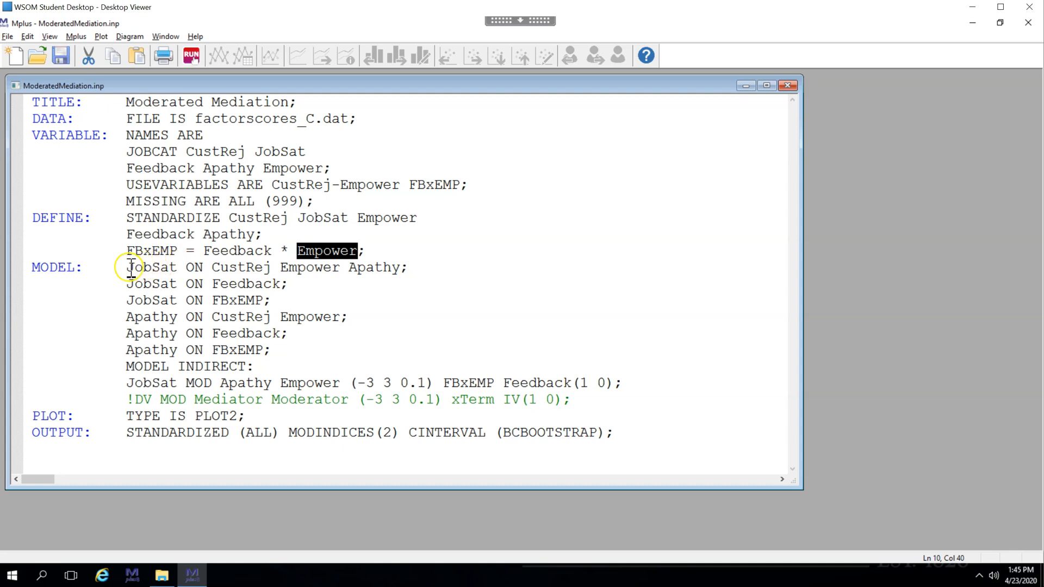
Review the six regression statements, noting FBxEMP and Empower as predictors of JobSat
{"action": "left_click_drag", "start_coordinate": [126, 267], "coordinate": [283, 351]}
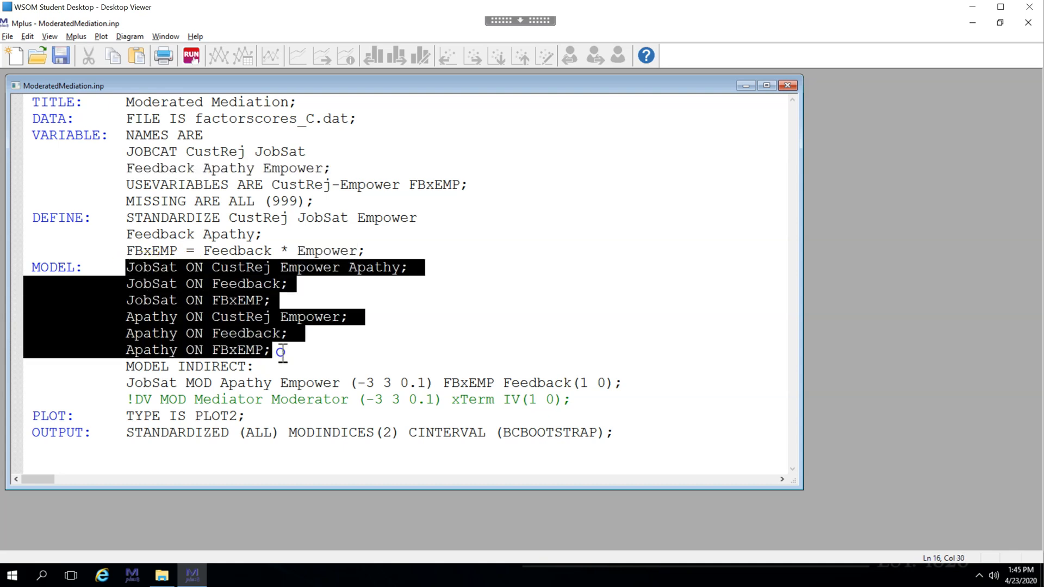
{"action": "double_click", "coordinate": [237, 300]}
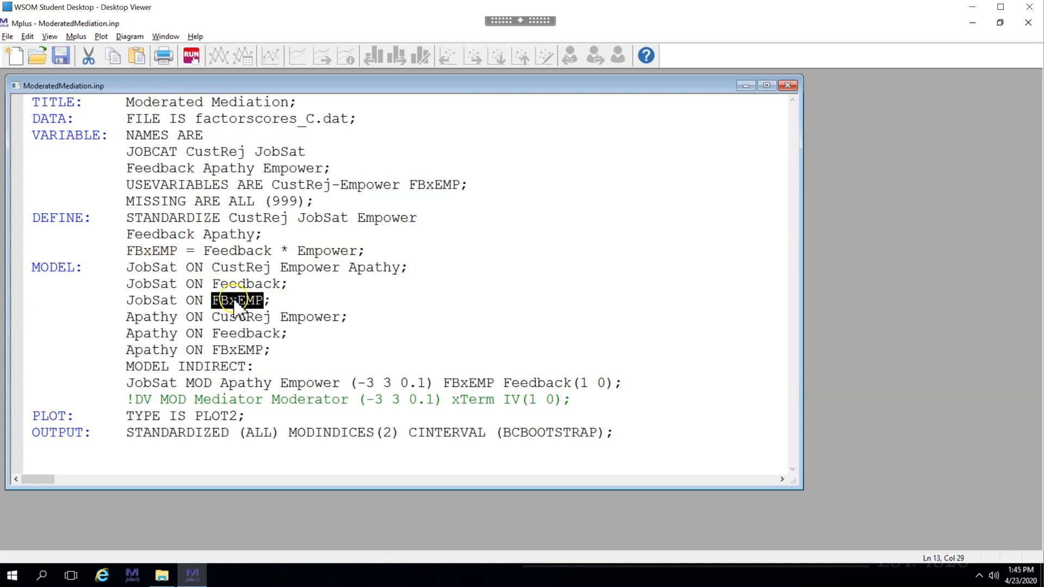
{"action": "double_click", "coordinate": [309, 267]}
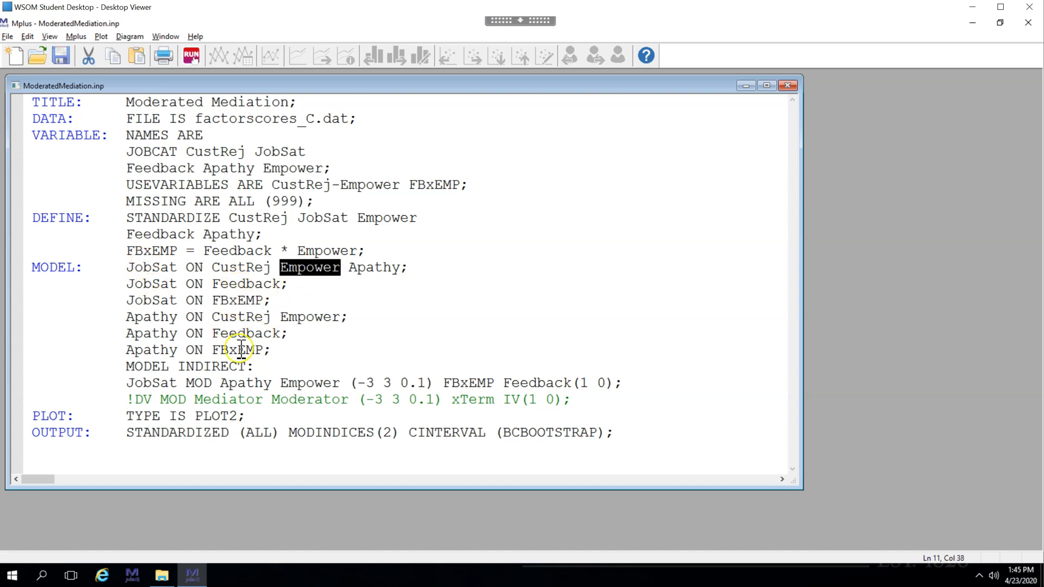
{"action": "mouse_move", "coordinate": [190, 350]}
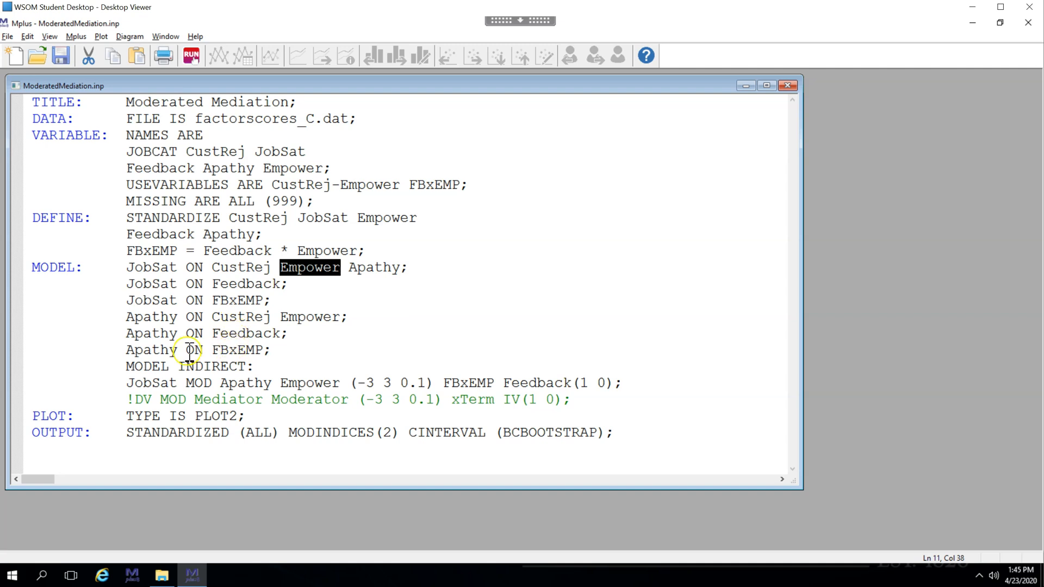
{"action": "double_click", "coordinate": [152, 317]}
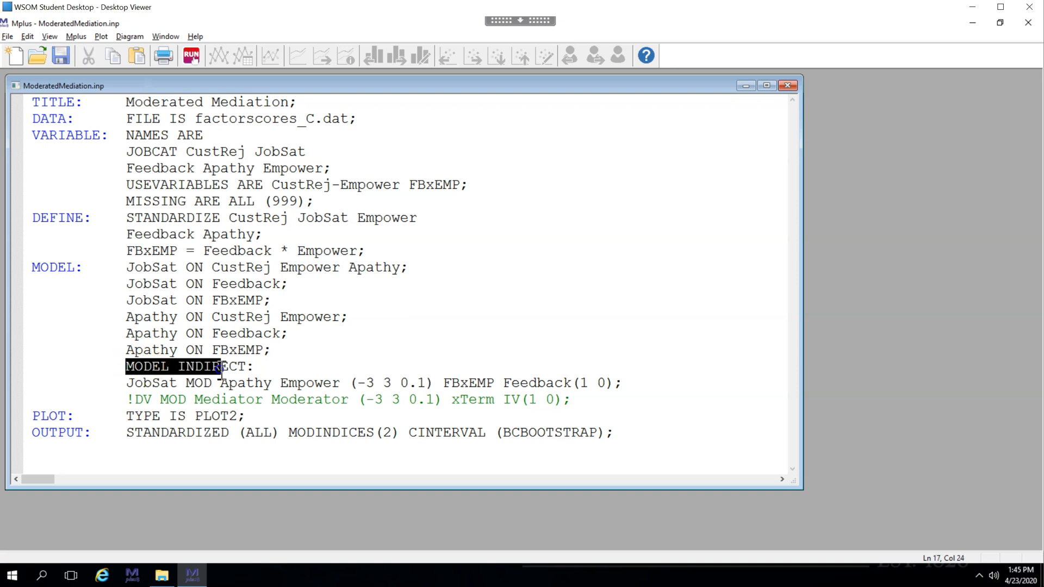
{"action": "left_click", "coordinate": [190, 56]}
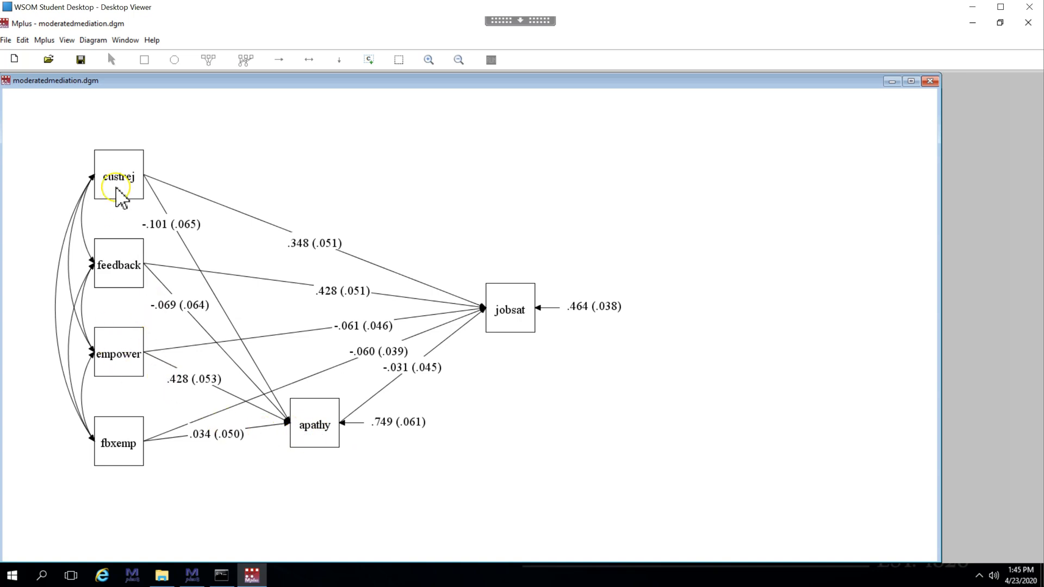
{"action": "mouse_move", "coordinate": [137, 279]}
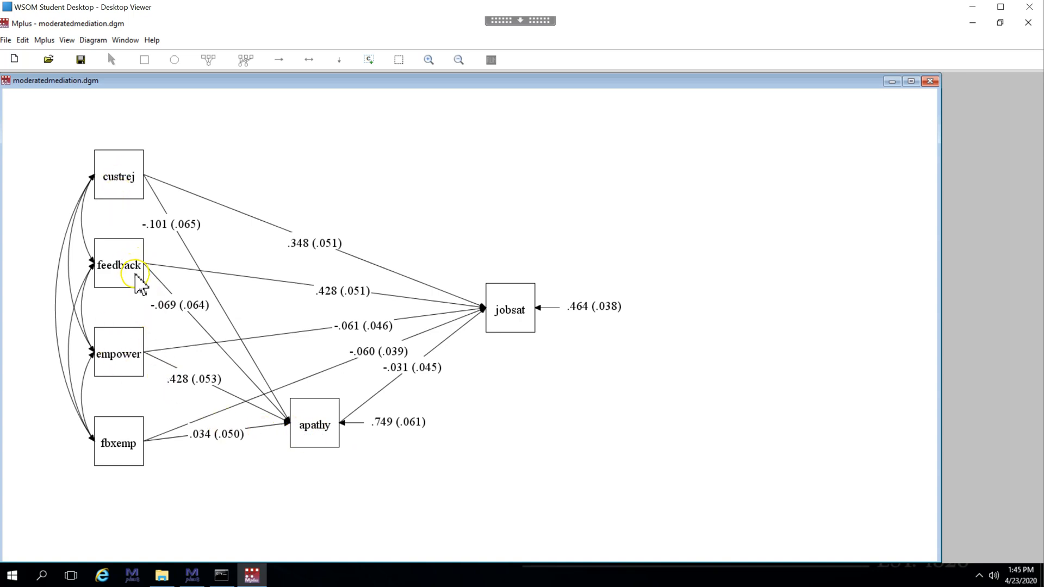
{"action": "mouse_move", "coordinate": [124, 373]}
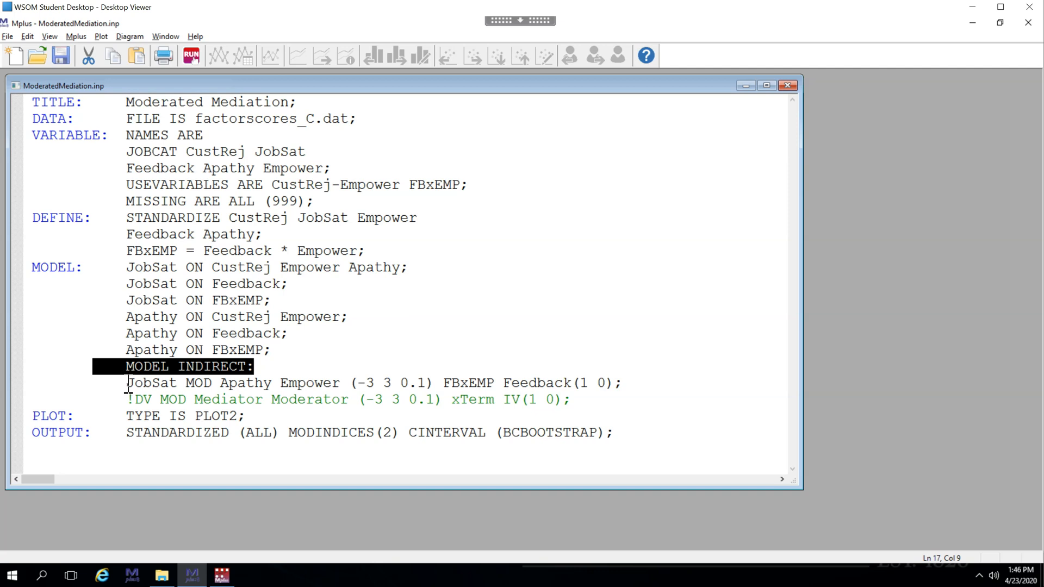
{"action": "double_click", "coordinate": [150, 383]}
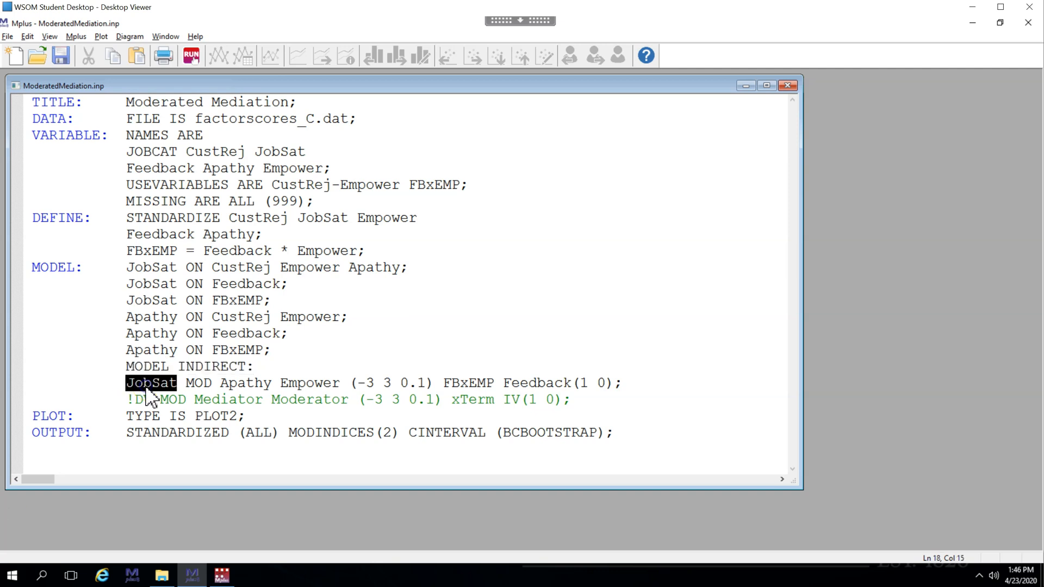
{"action": "left_click", "coordinate": [198, 382]}
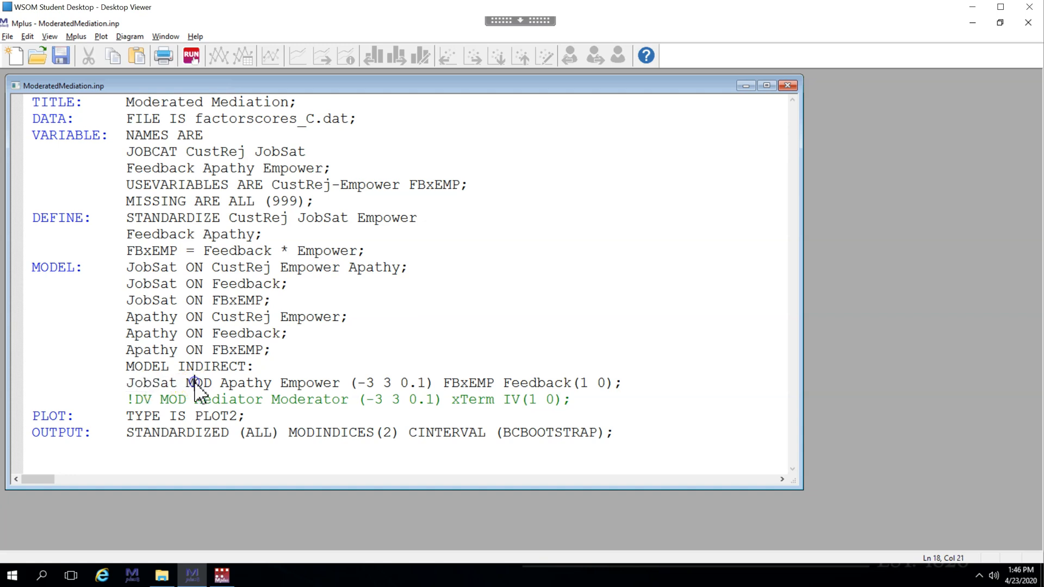
{"action": "double_click", "coordinate": [198, 383]}
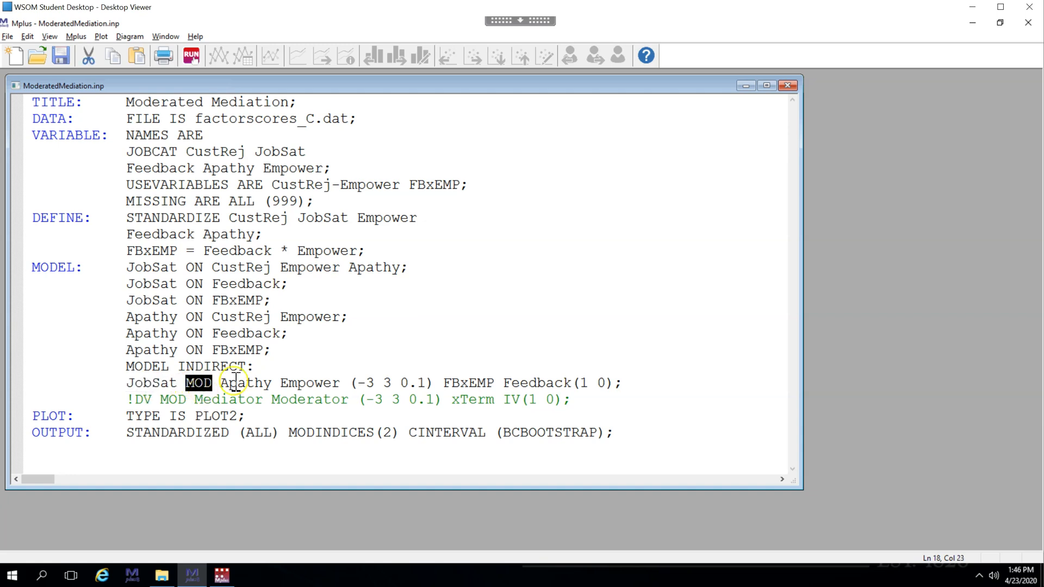
{"action": "double_click", "coordinate": [246, 383]}
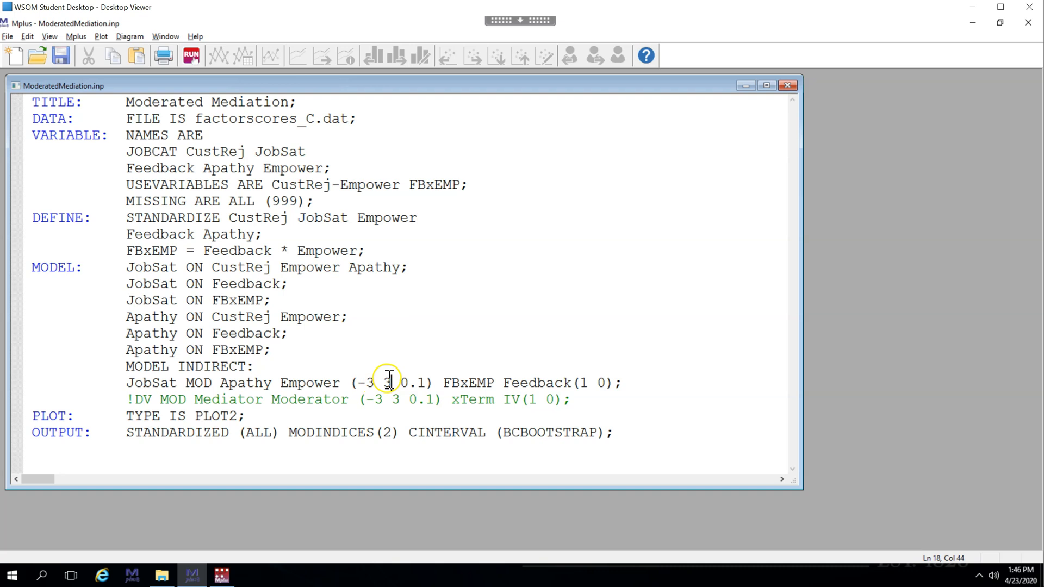
{"action": "left_click_drag", "start_coordinate": [359, 382], "coordinate": [393, 383]}
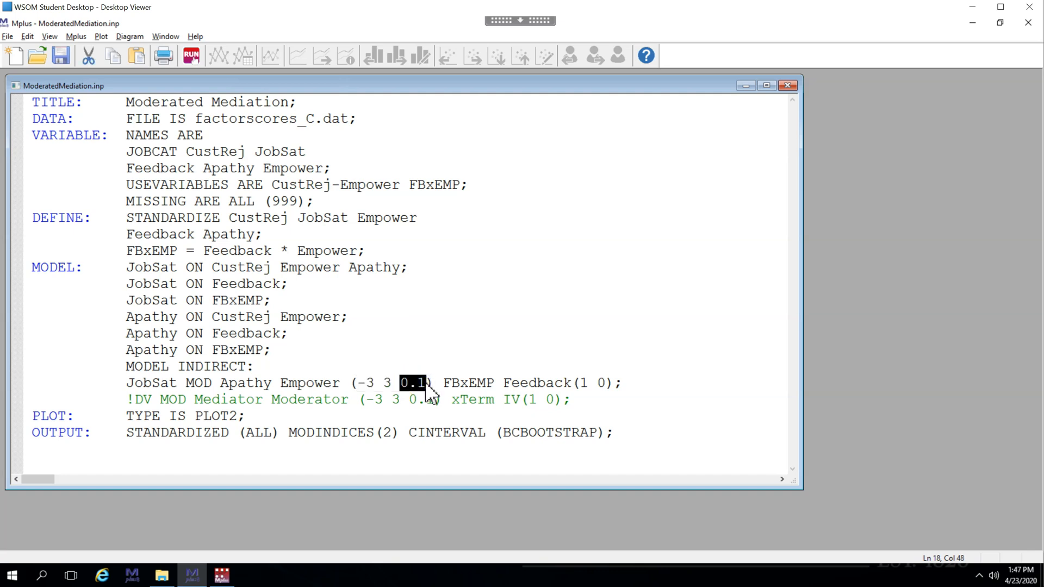
{"action": "double_click", "coordinate": [467, 383]}
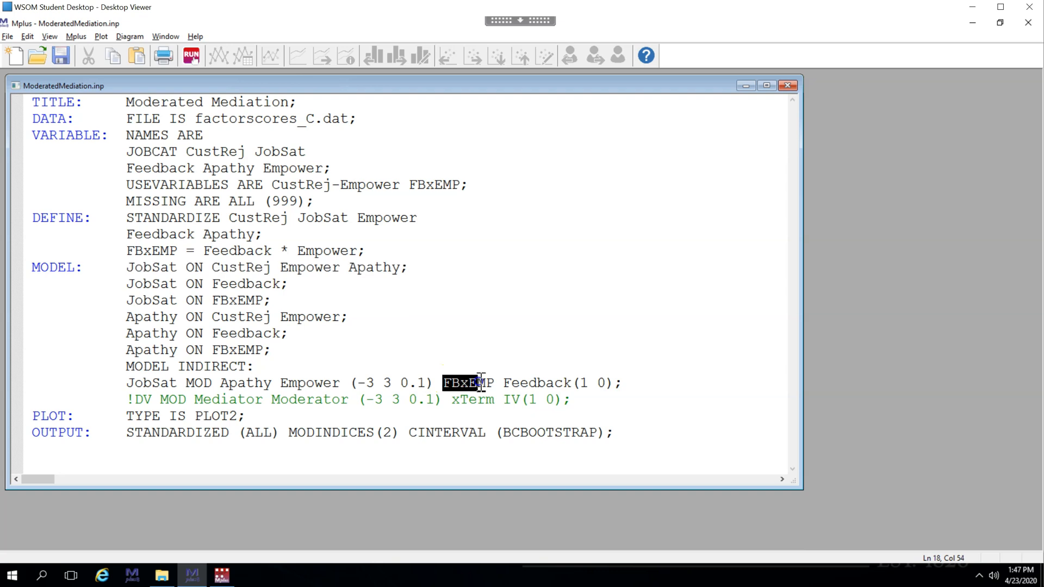
{"action": "double_click", "coordinate": [522, 383]}
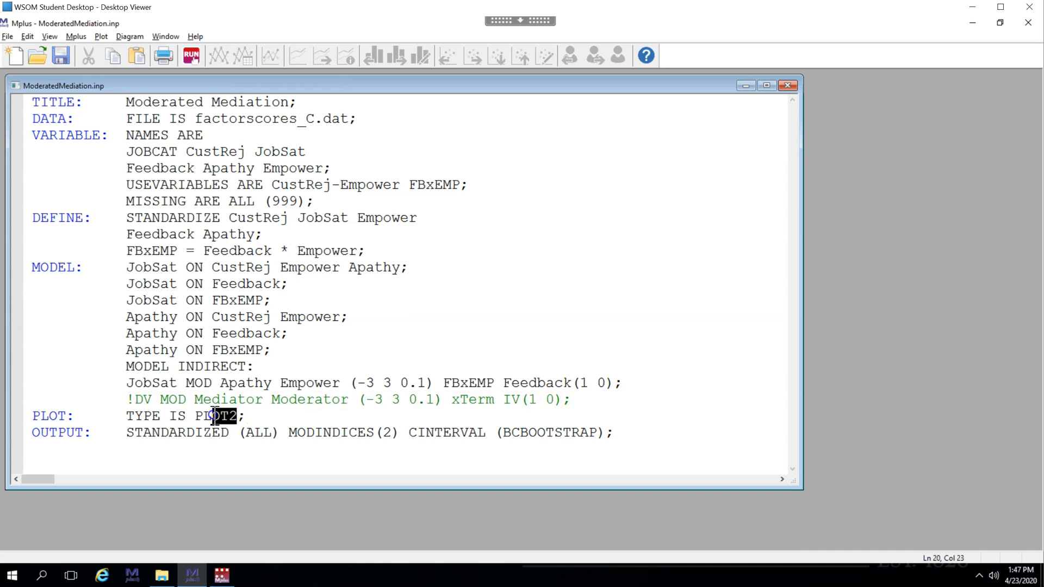
{"action": "double_click", "coordinate": [177, 433]}
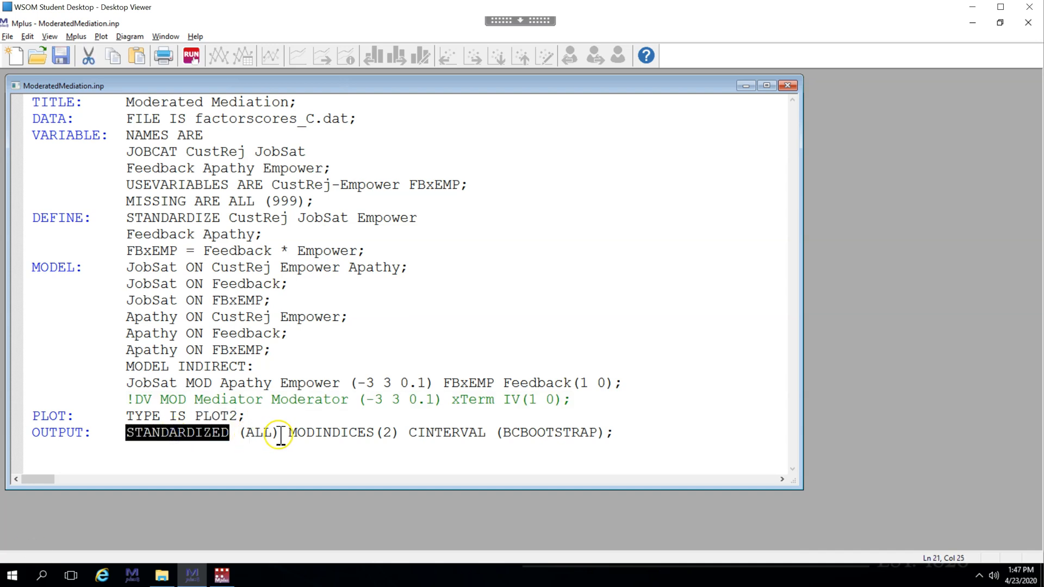
{"action": "double_click", "coordinate": [331, 432]}
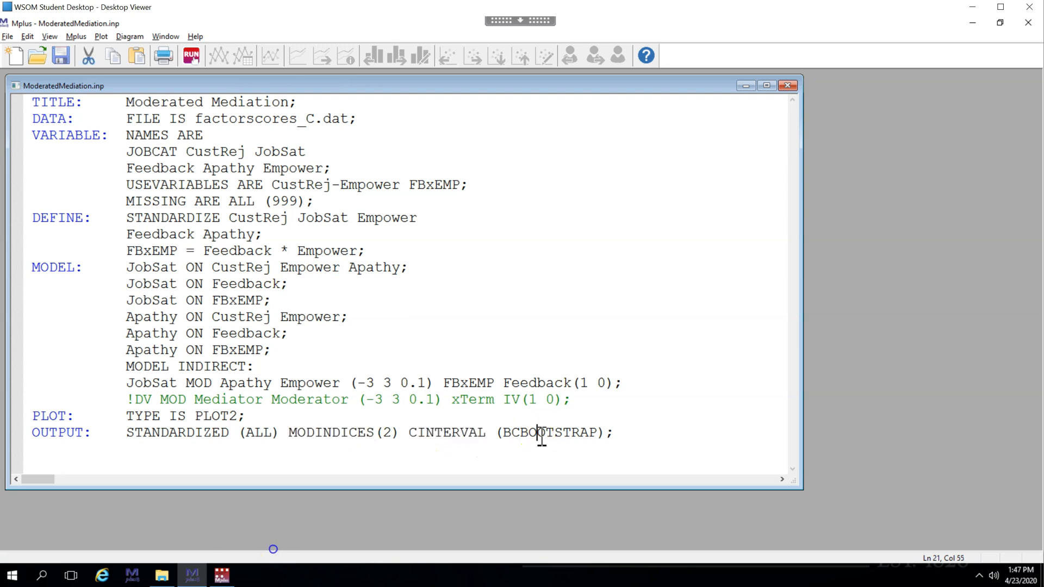
{"action": "double_click", "coordinate": [549, 433]}
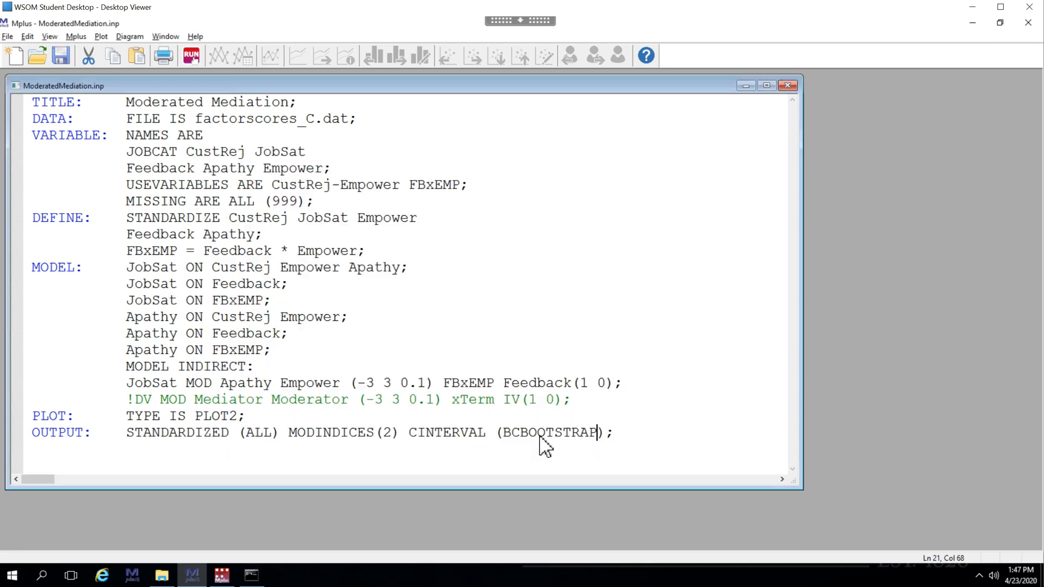
{"action": "left_click", "coordinate": [190, 56]}
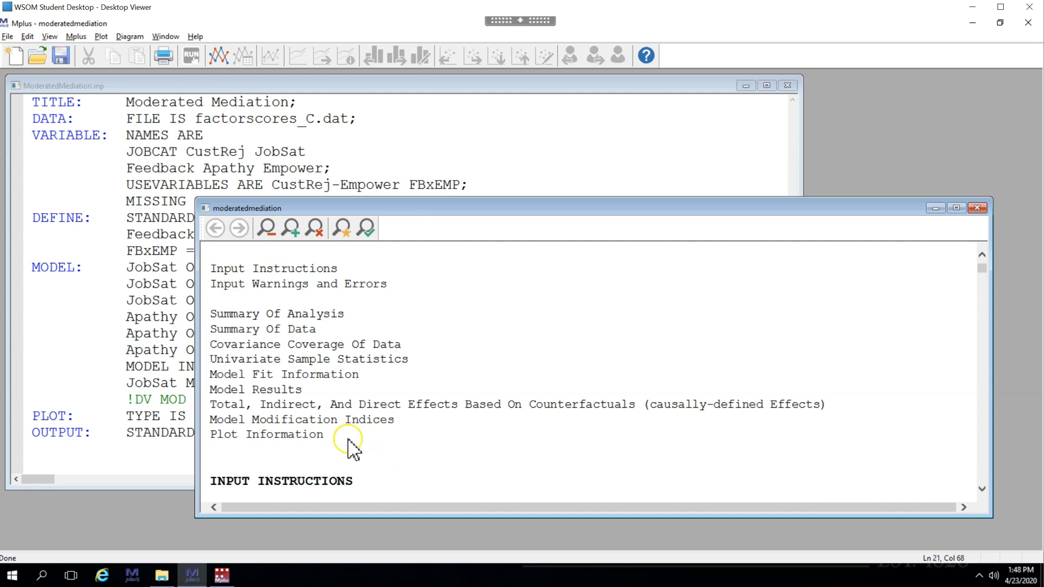
{"action": "mouse_move", "coordinate": [266, 434]}
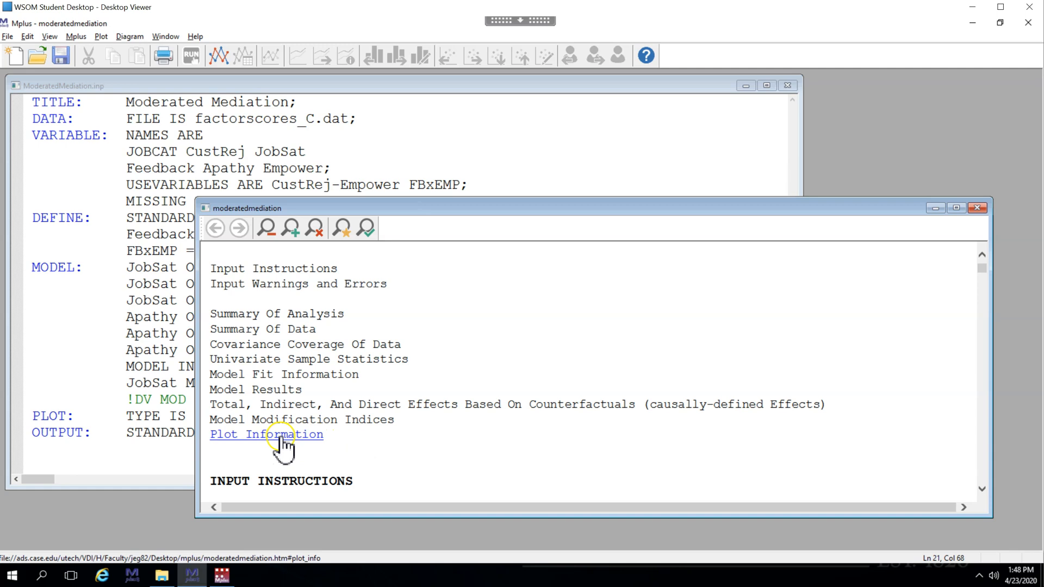
From Plot Information, request a moderation plot of the Total natural IE across Empower
{"action": "left_click", "coordinate": [266, 434]}
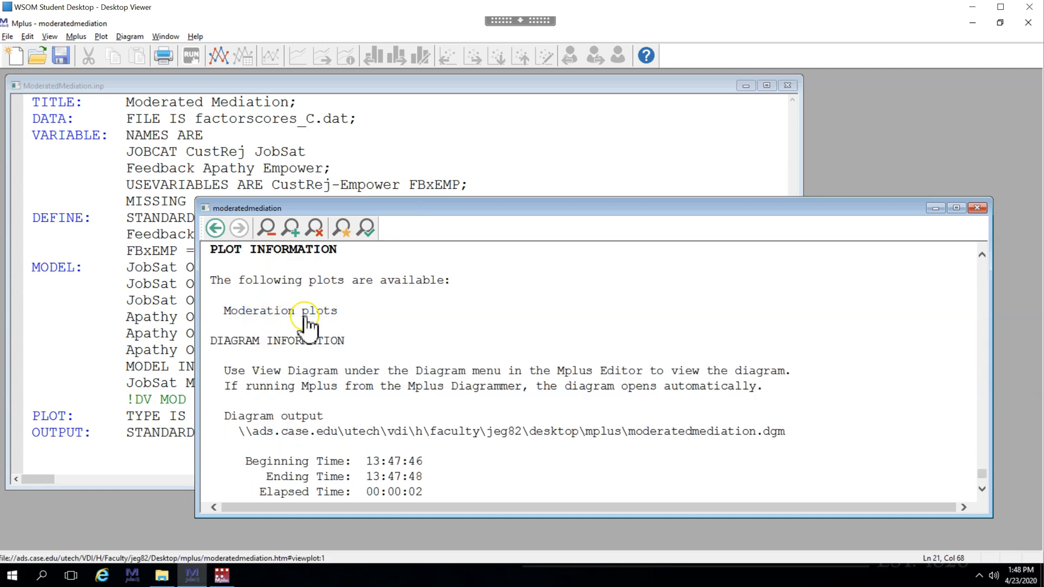
{"action": "left_click", "coordinate": [279, 310]}
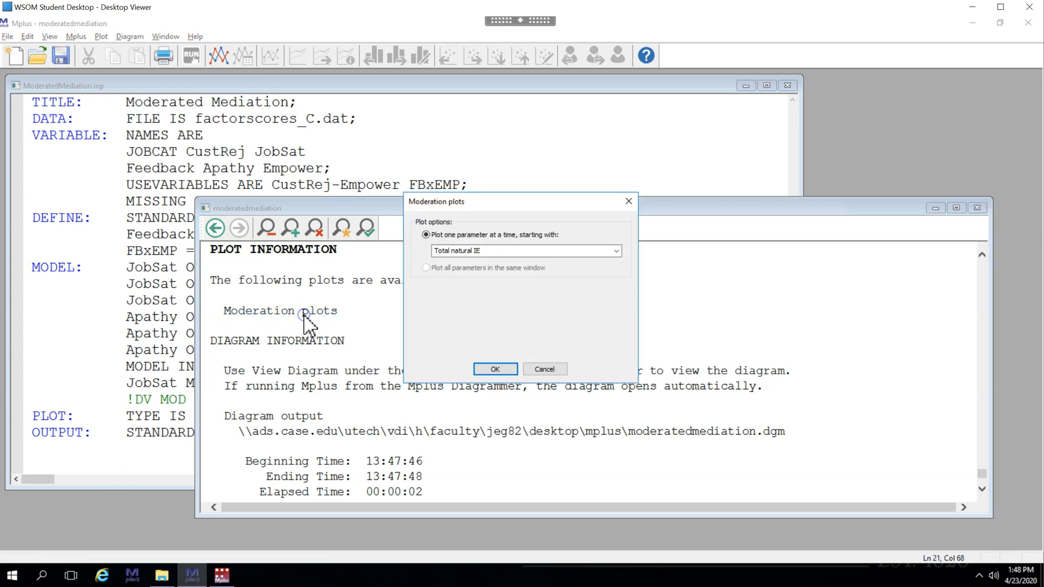
{"action": "left_click", "coordinate": [614, 252]}
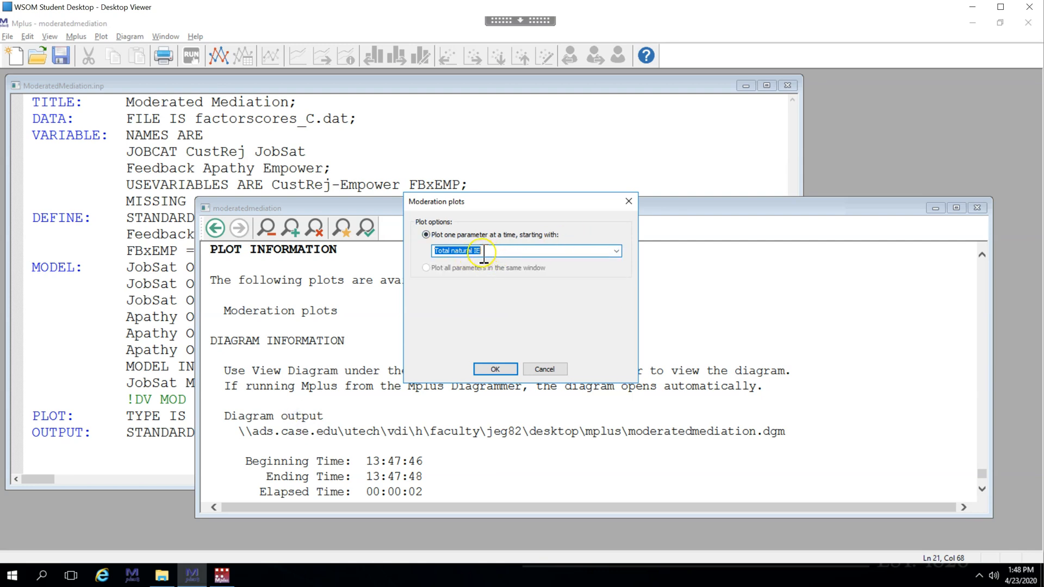
{"action": "left_click", "coordinate": [616, 251]}
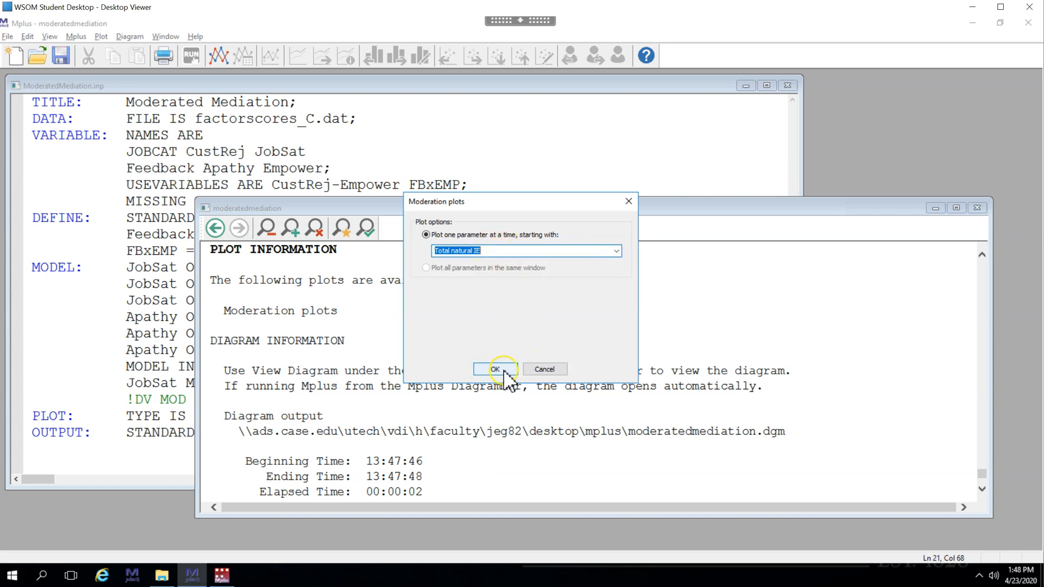
{"action": "left_click", "coordinate": [496, 368]}
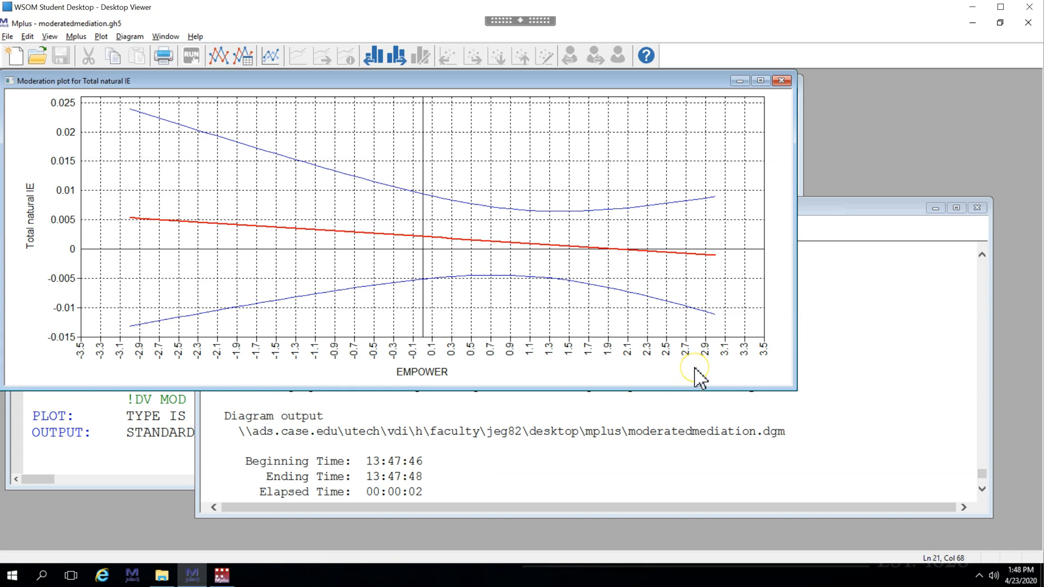
{"action": "mouse_move", "coordinate": [504, 363]}
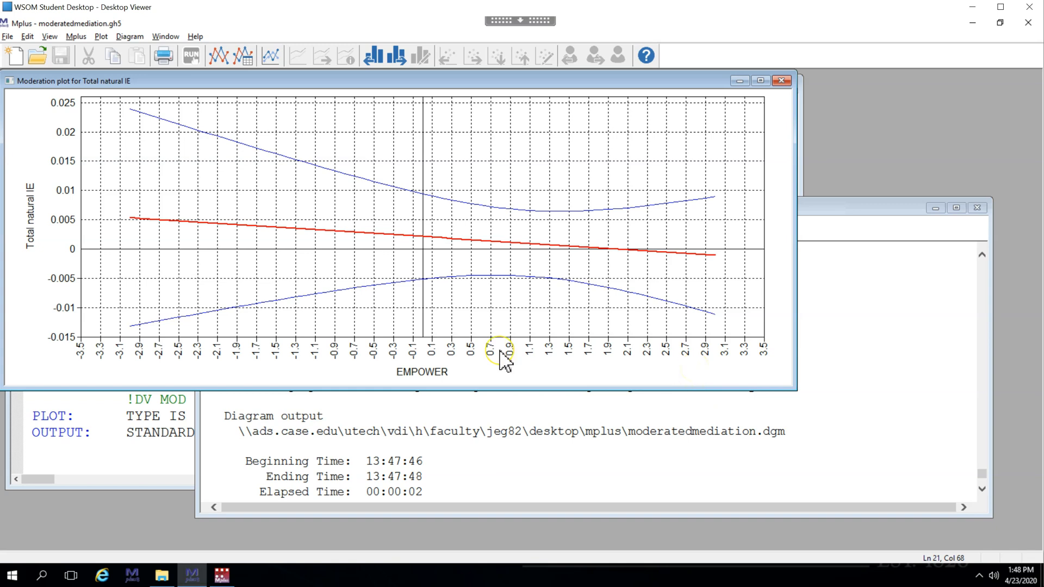
{"action": "mouse_move", "coordinate": [66, 256]}
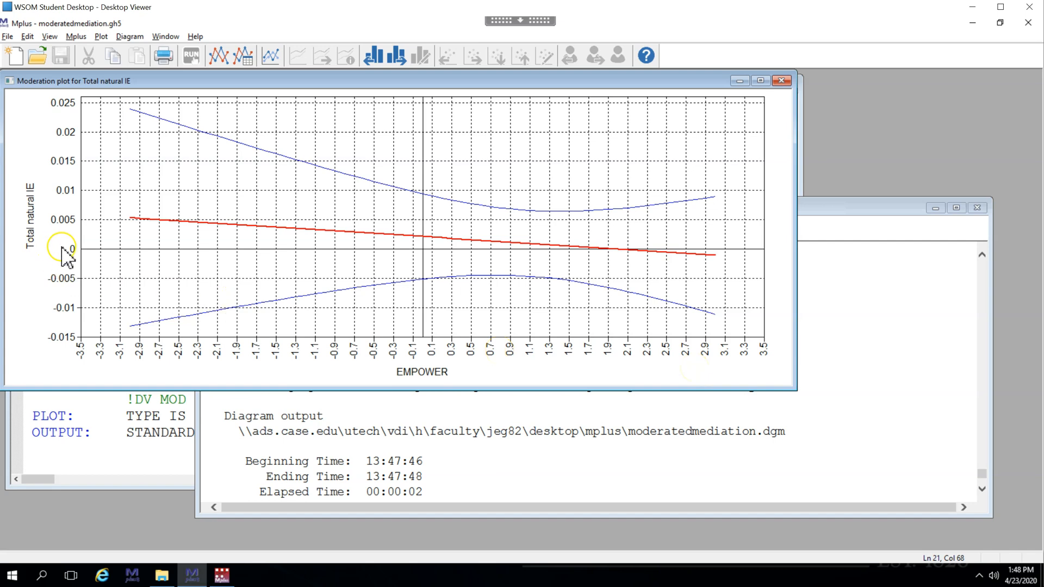
{"action": "mouse_move", "coordinate": [73, 263]}
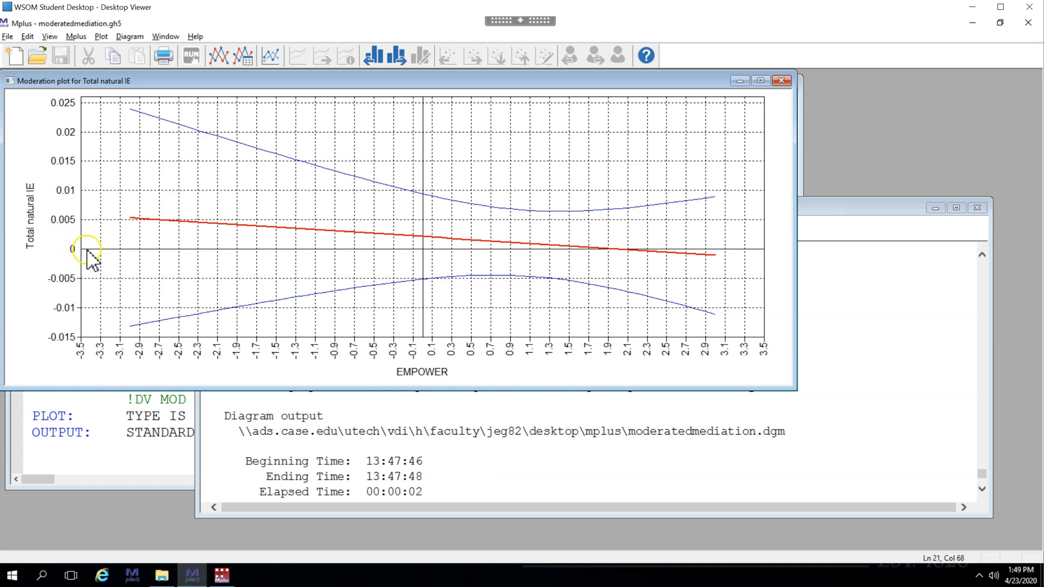
{"action": "mouse_move", "coordinate": [665, 259]}
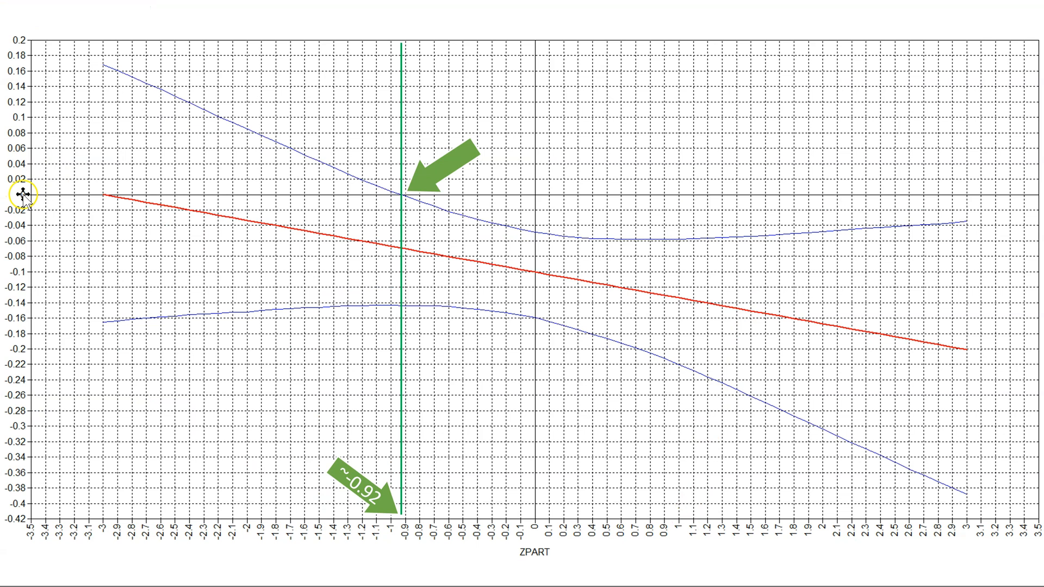
{"action": "mouse_move", "coordinate": [400, 186]}
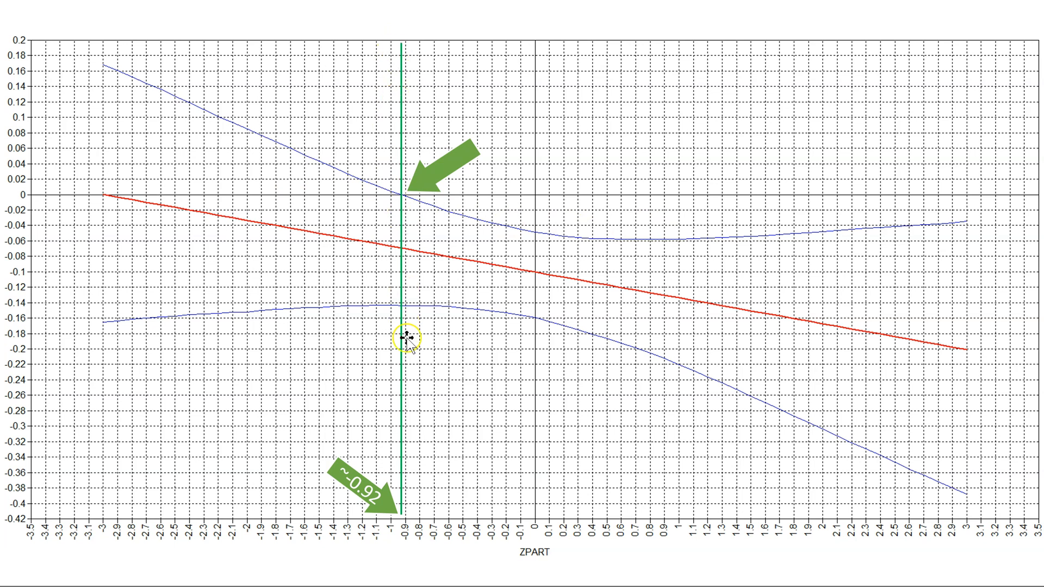
{"action": "left_click_drag", "start_coordinate": [407, 340], "coordinate": [399, 196]}
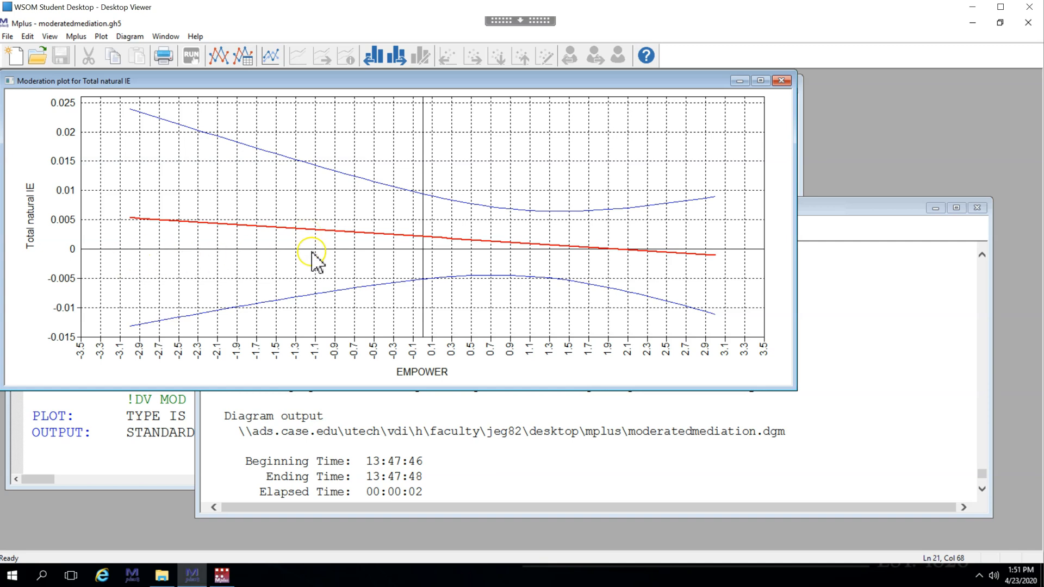
{"action": "mouse_move", "coordinate": [706, 263]}
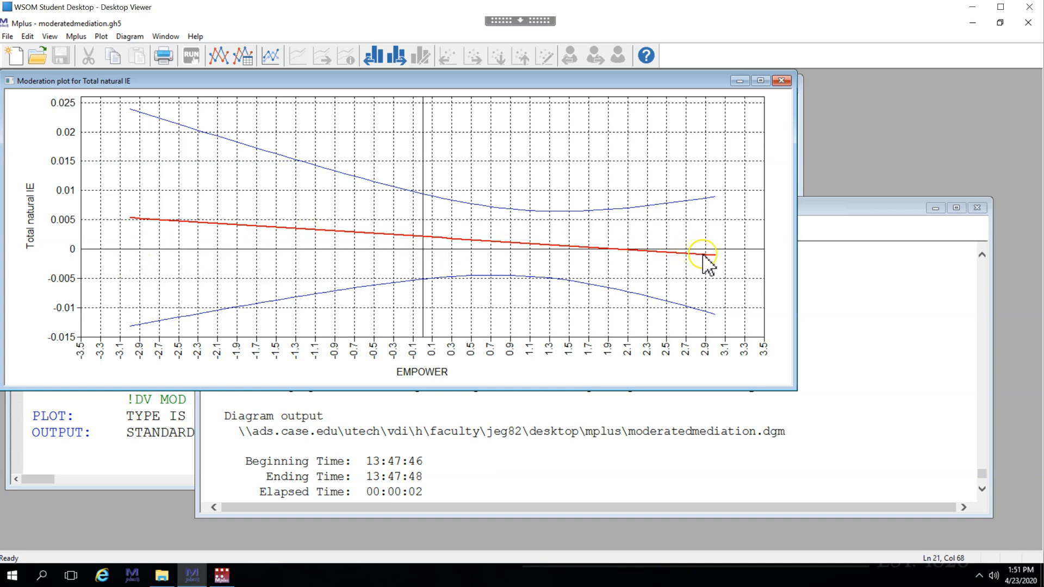